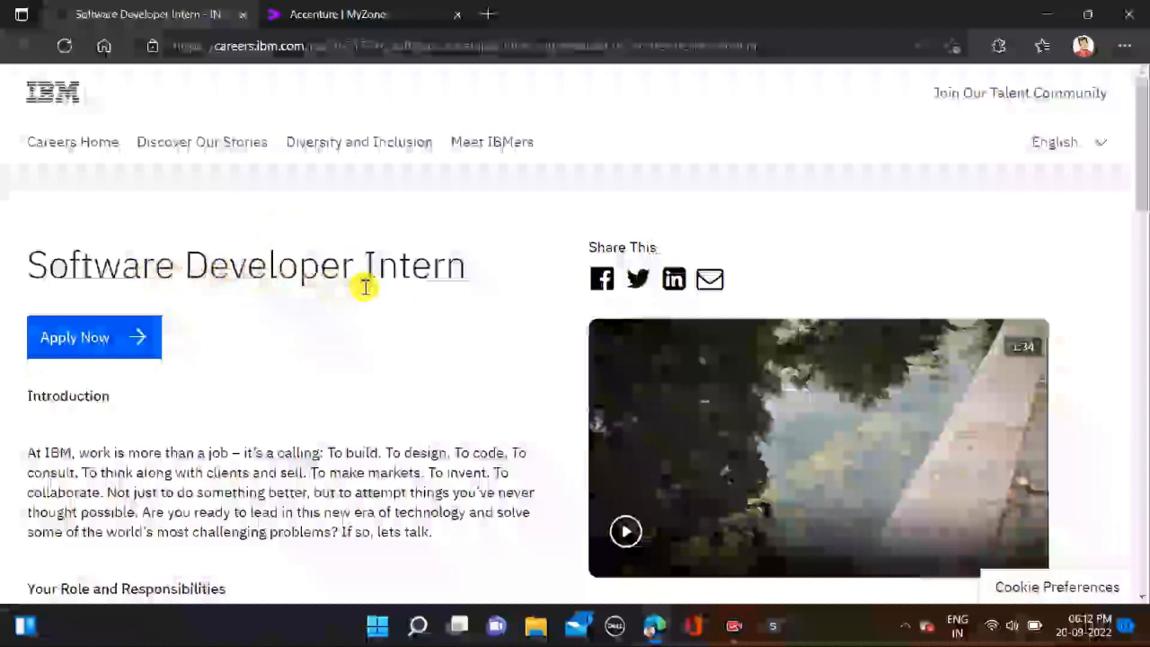
- Begin the Software Developer Intern application via Apply Now, skipping the talent community offer
{"action": "scroll", "scroll_direction": "down", "scroll_amount": 3}
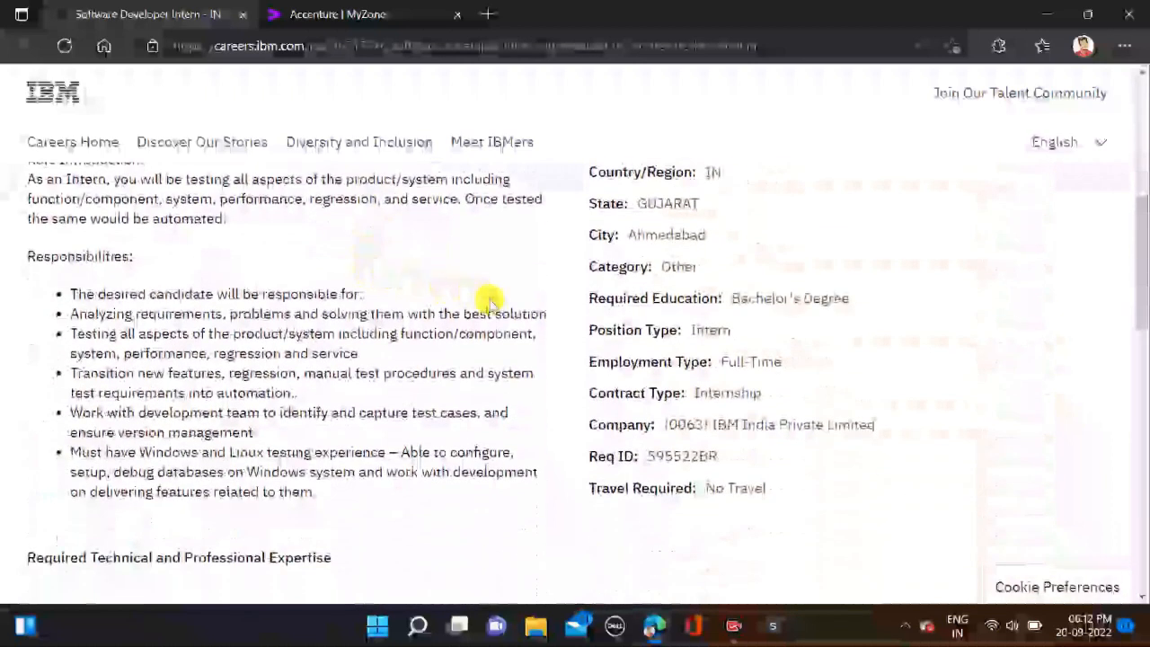
{"action": "mouse_move", "coordinate": [435, 297]}
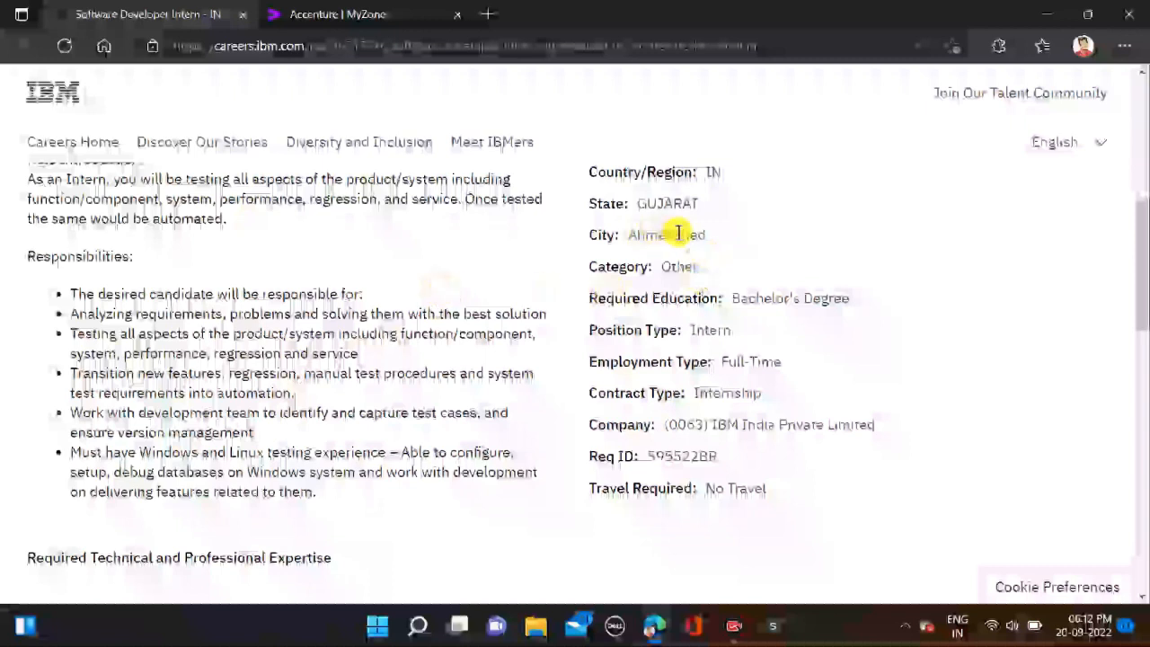
{"action": "scroll", "scroll_direction": "down", "scroll_amount": 3}
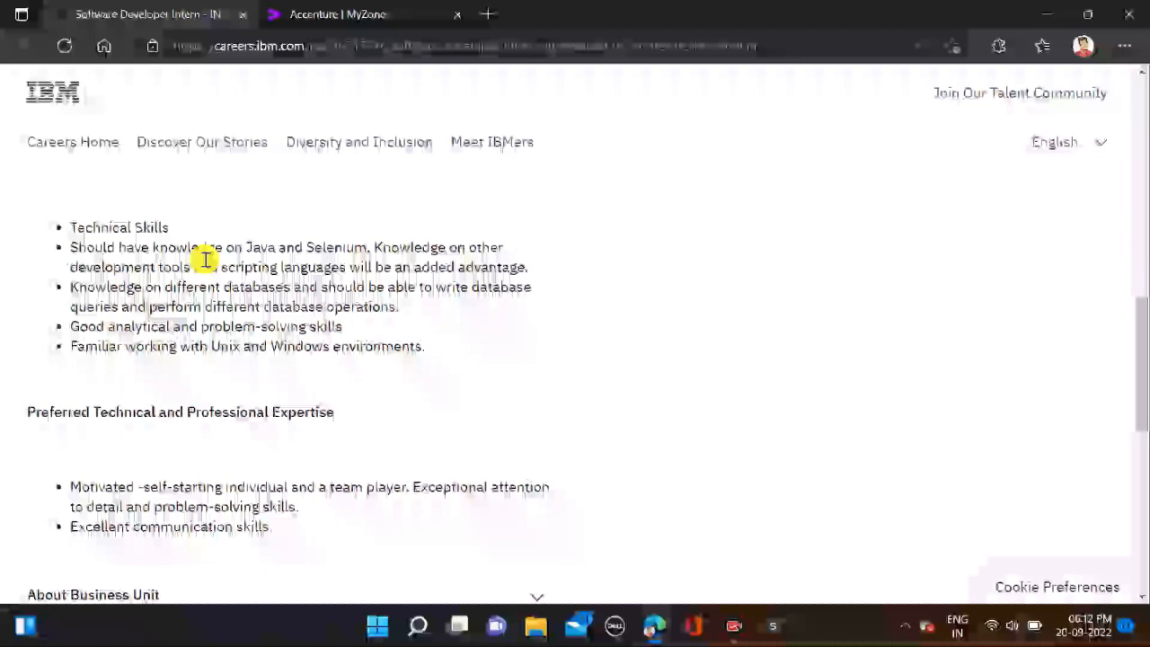
{"action": "scroll", "scroll_direction": "down", "scroll_amount": 3}
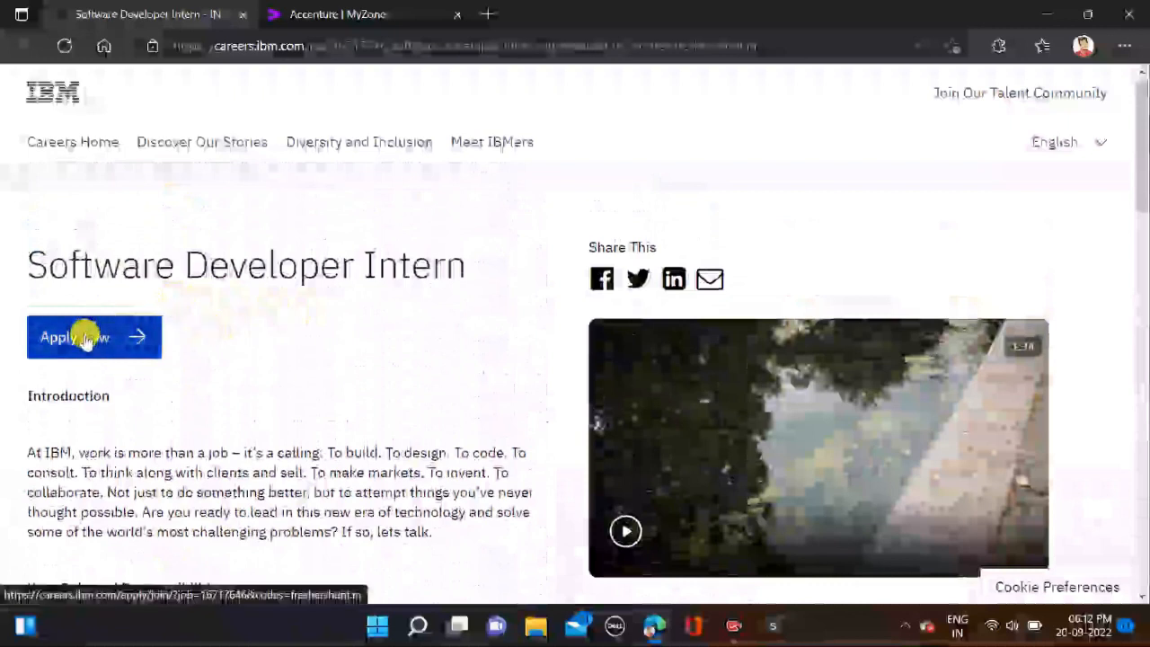
{"action": "left_click", "coordinate": [75, 337]}
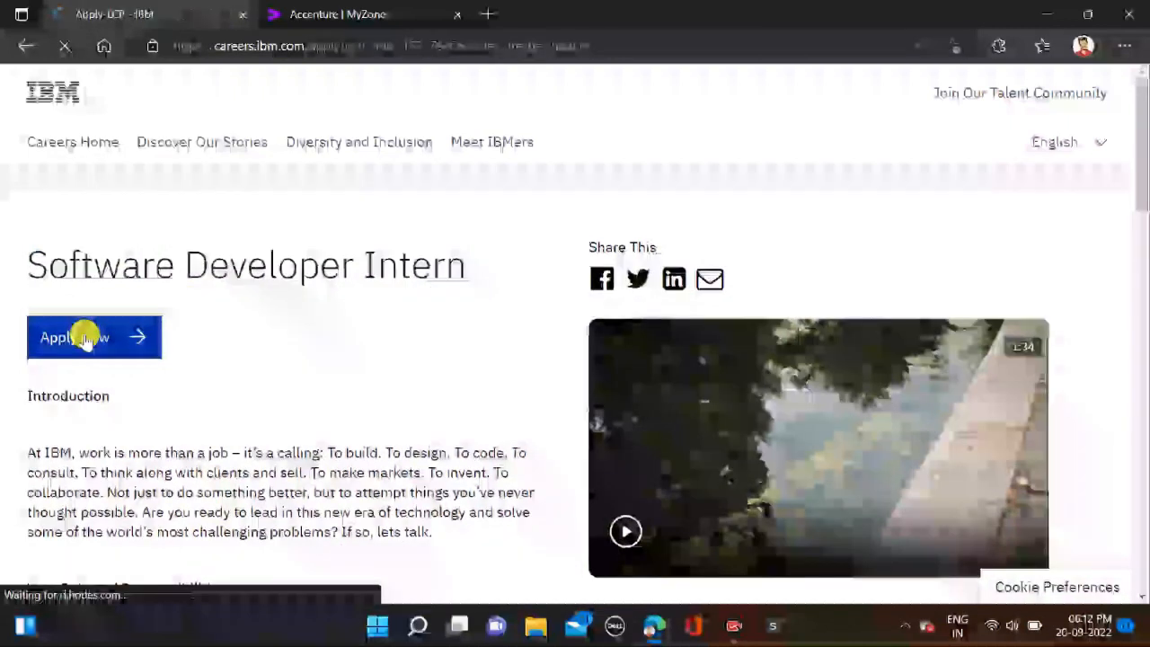
{"action": "left_click", "coordinate": [80, 337]}
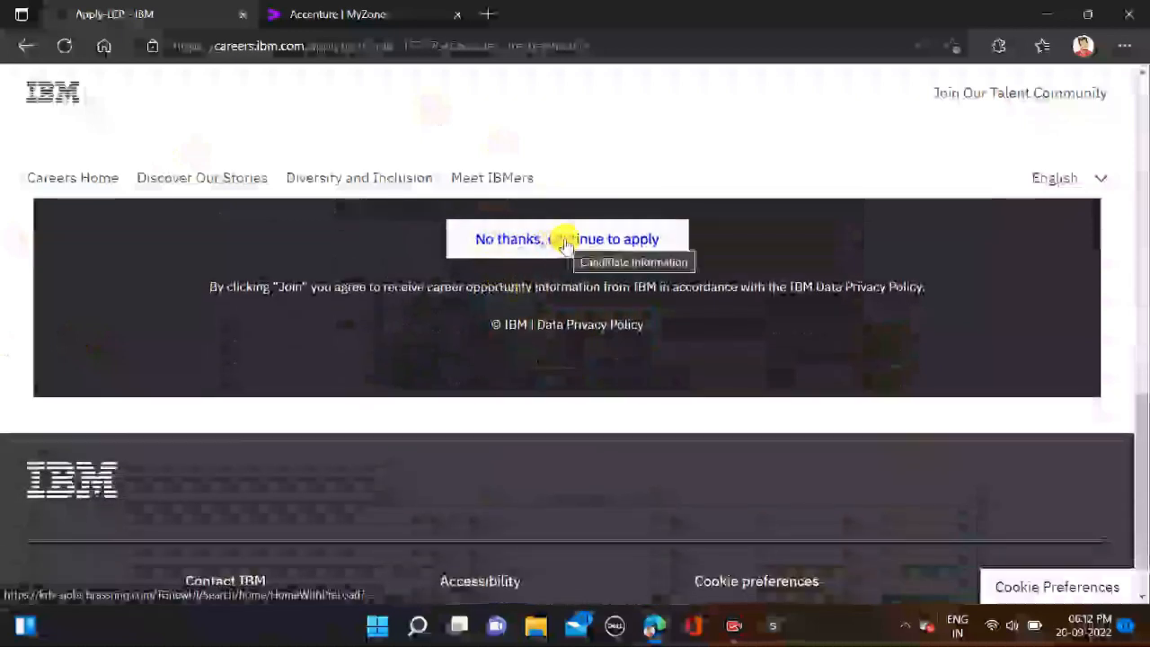
{"action": "left_click", "coordinate": [568, 239]}
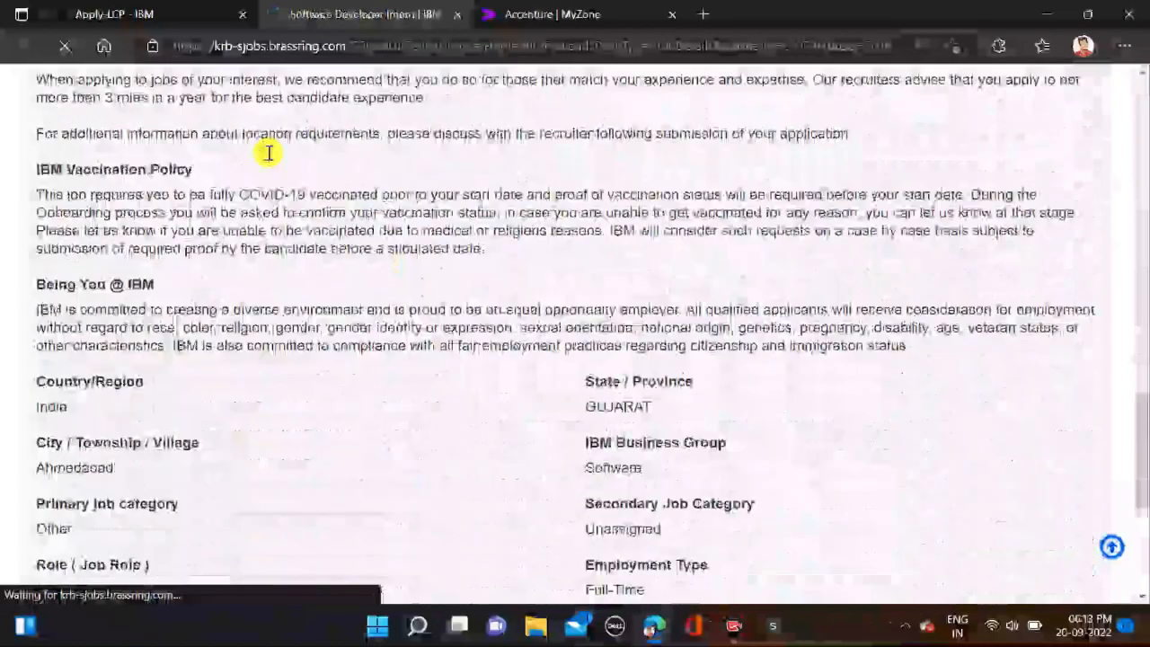
- Apply to the internship posting and accept the recruitment privacy policy
{"action": "scroll", "scroll_direction": "down", "scroll_amount": 3}
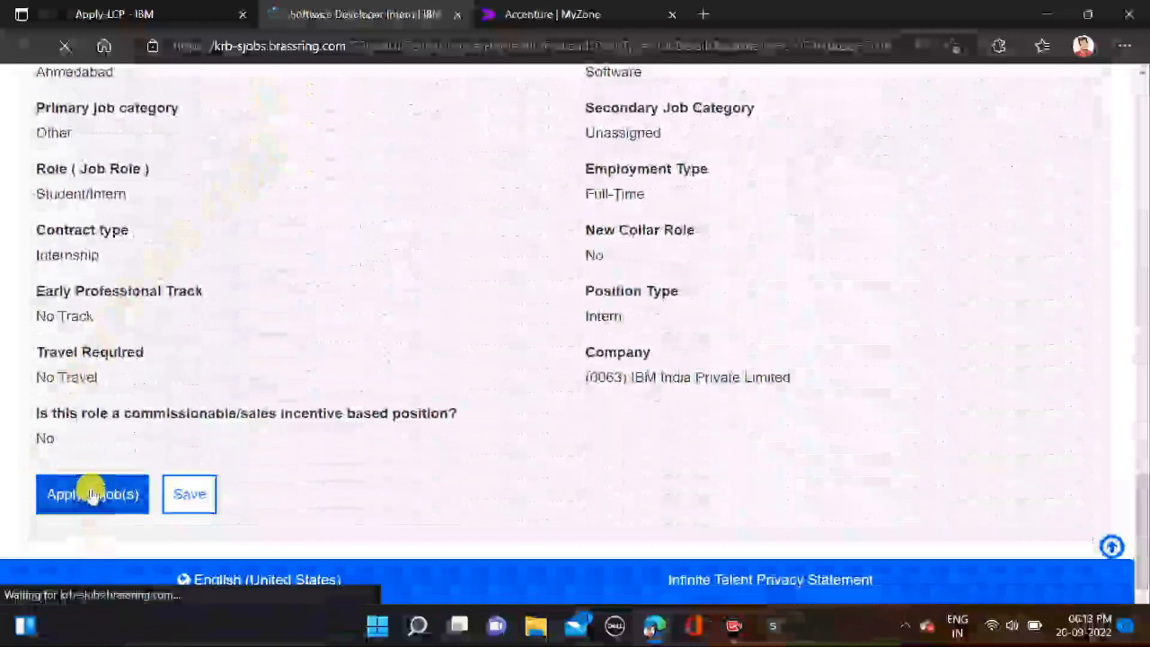
{"action": "left_click", "coordinate": [92, 494]}
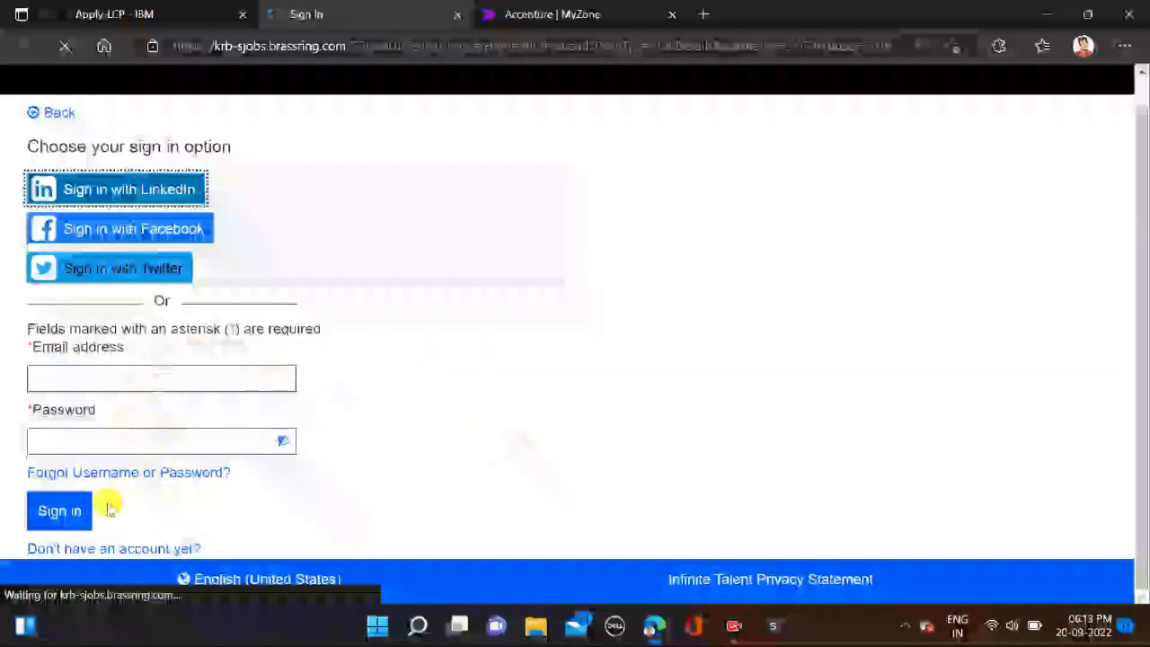
{"action": "mouse_move", "coordinate": [59, 510]}
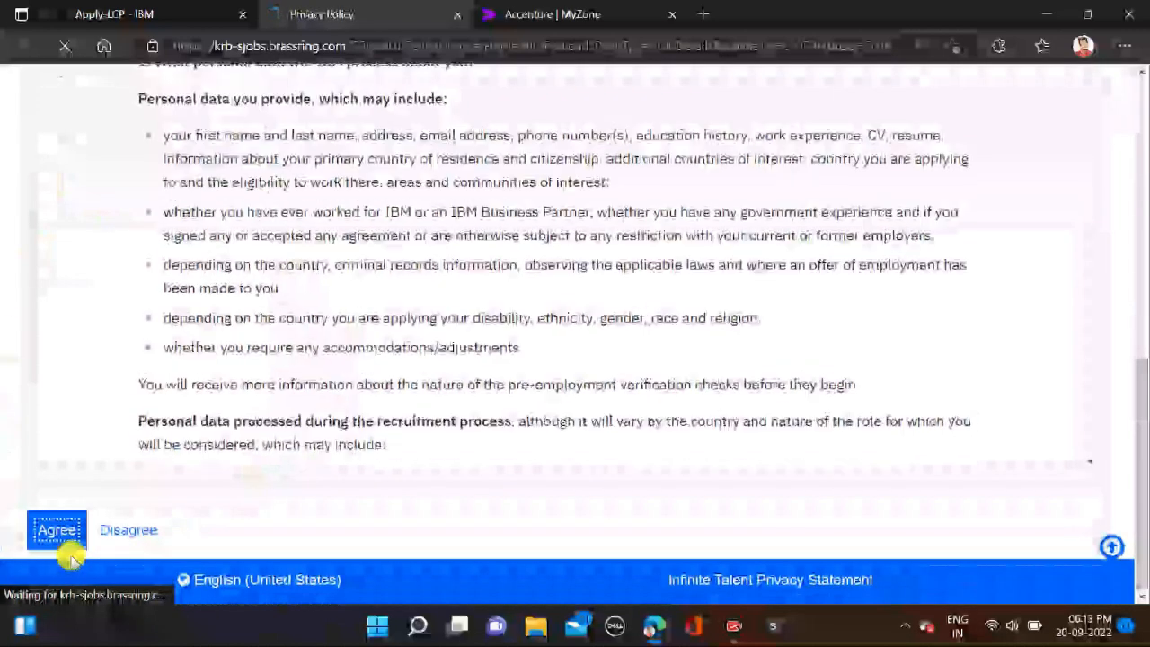
{"action": "left_click", "coordinate": [56, 528]}
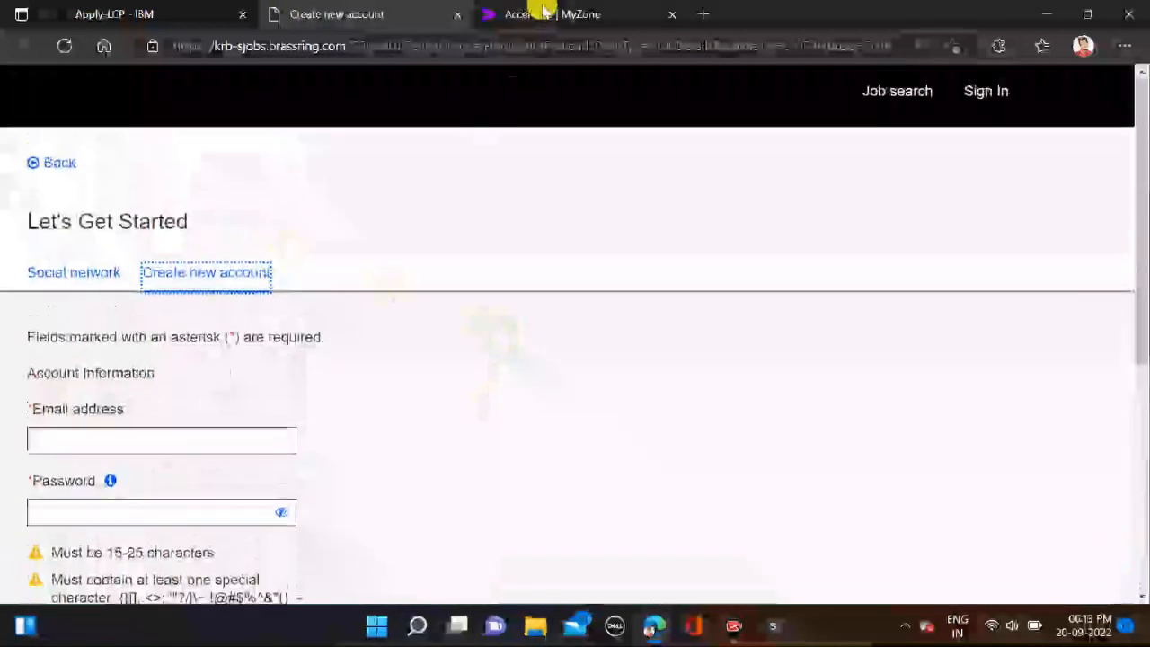
- Switch to the Accenture System and Application Services Associate posting and review its eligibility criteria
{"action": "left_click", "coordinate": [551, 14]}
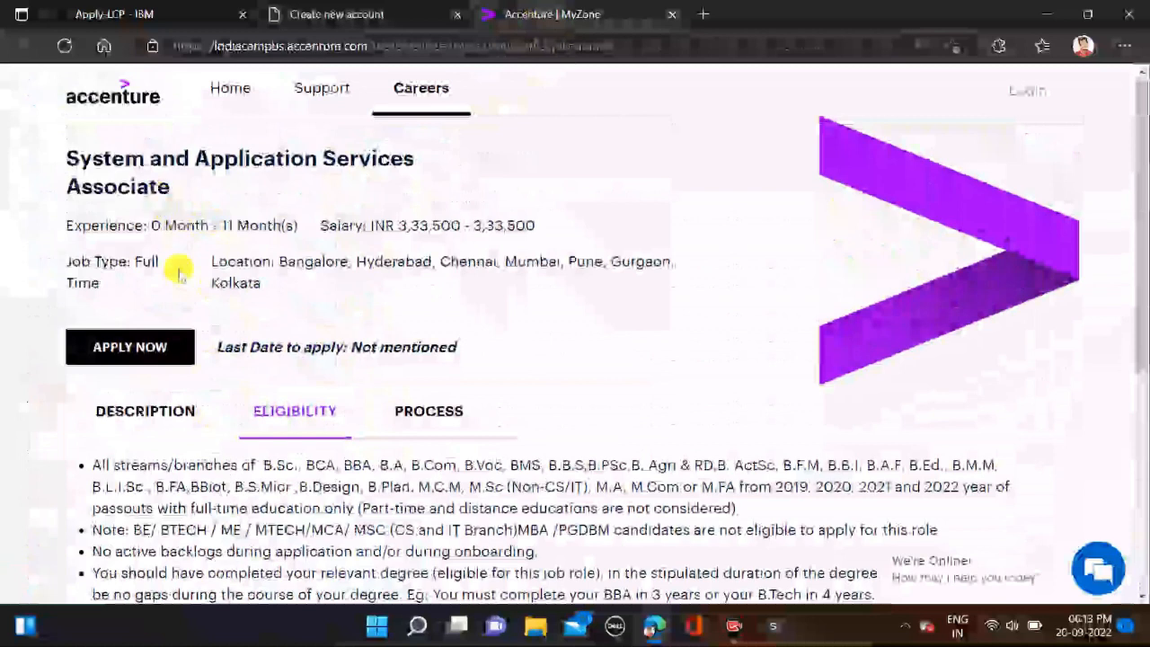
{"action": "mouse_move", "coordinate": [251, 180]}
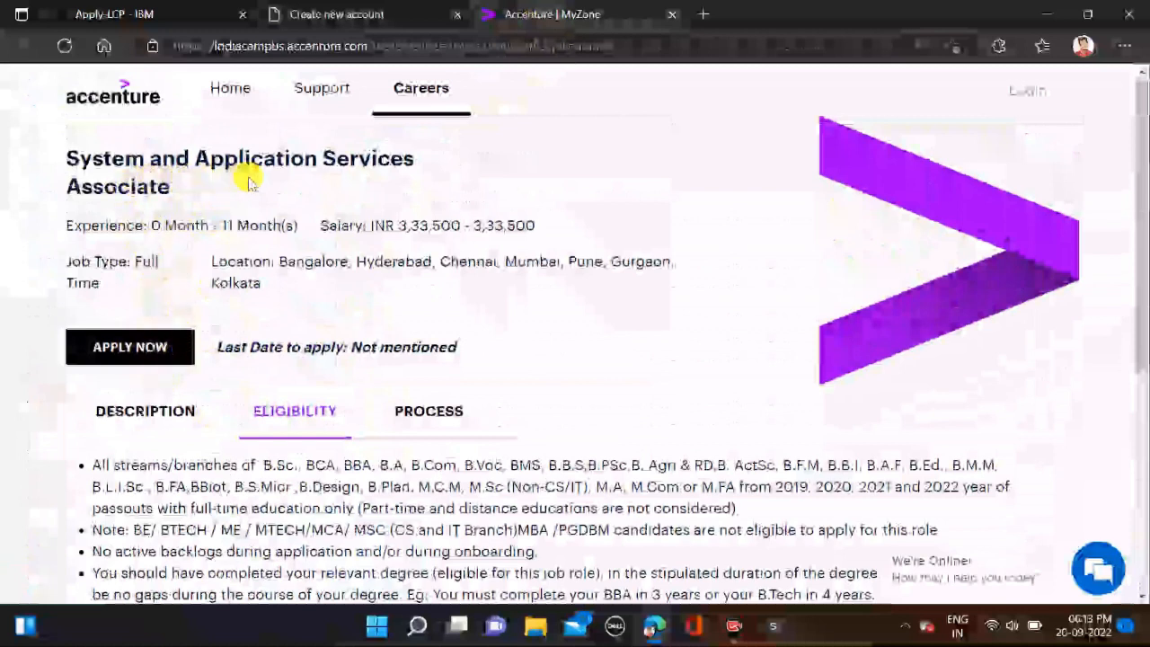
{"action": "mouse_move", "coordinate": [232, 205]}
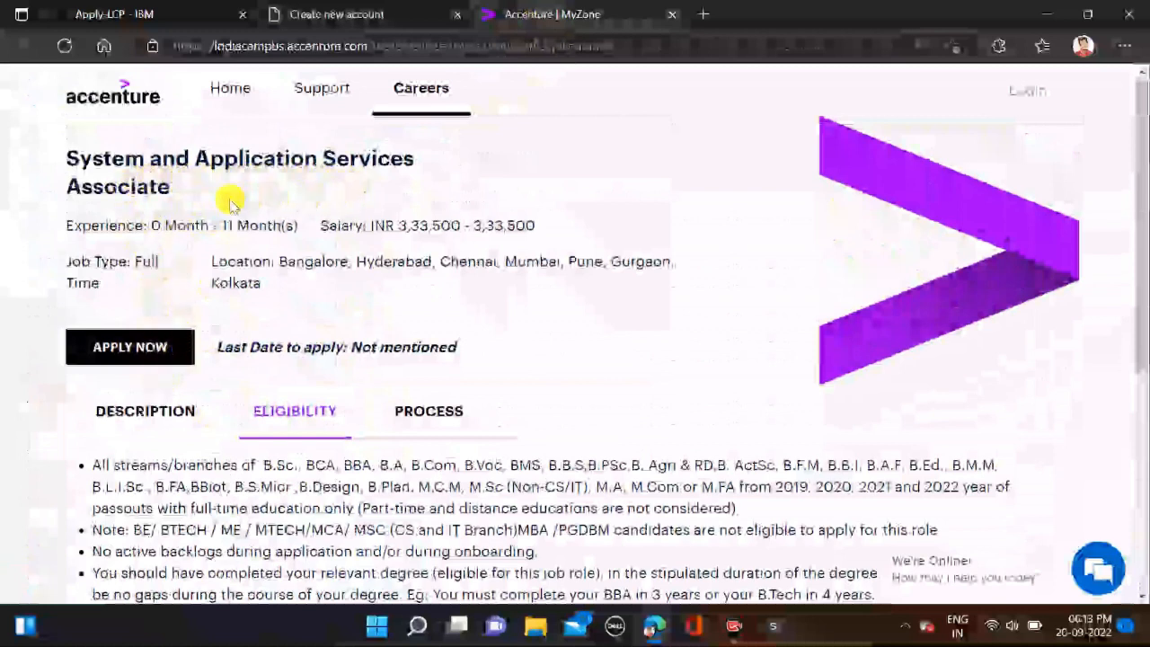
{"action": "scroll", "scroll_direction": "down", "scroll_amount": 3}
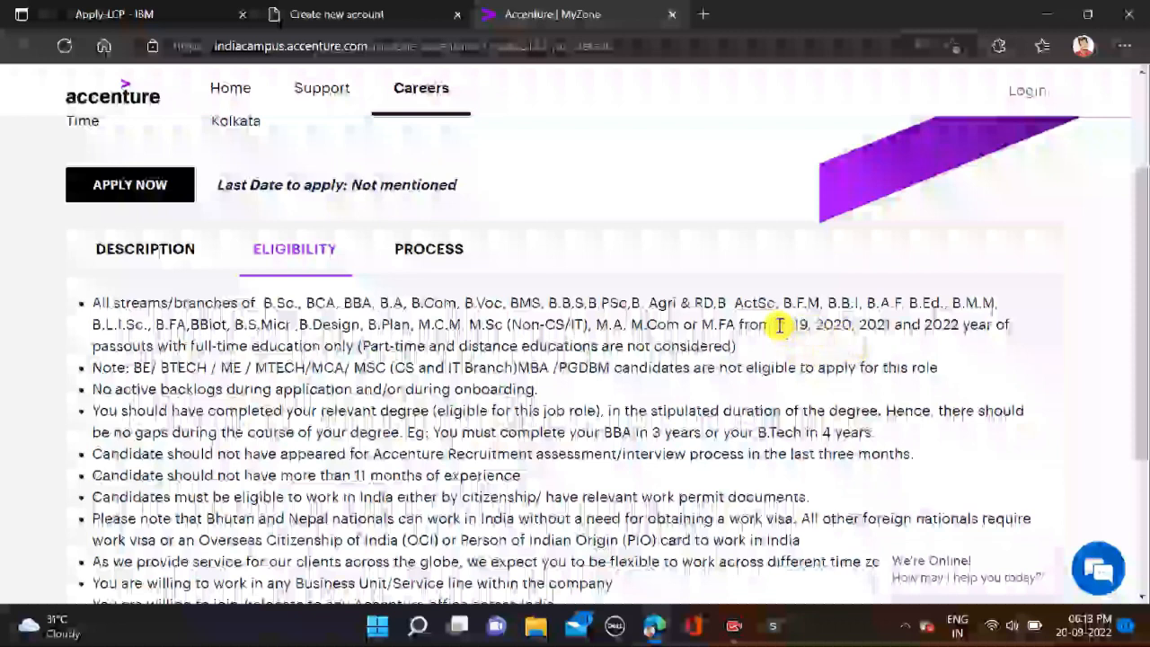
{"action": "mouse_move", "coordinate": [815, 359]}
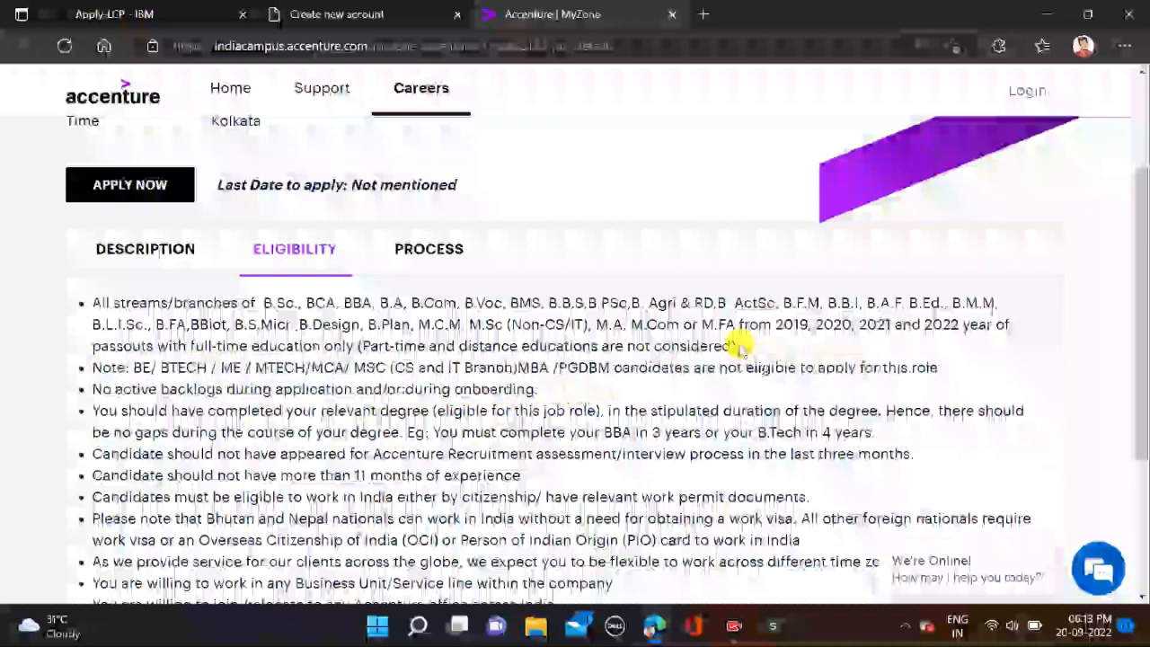
{"action": "mouse_move", "coordinate": [672, 320]}
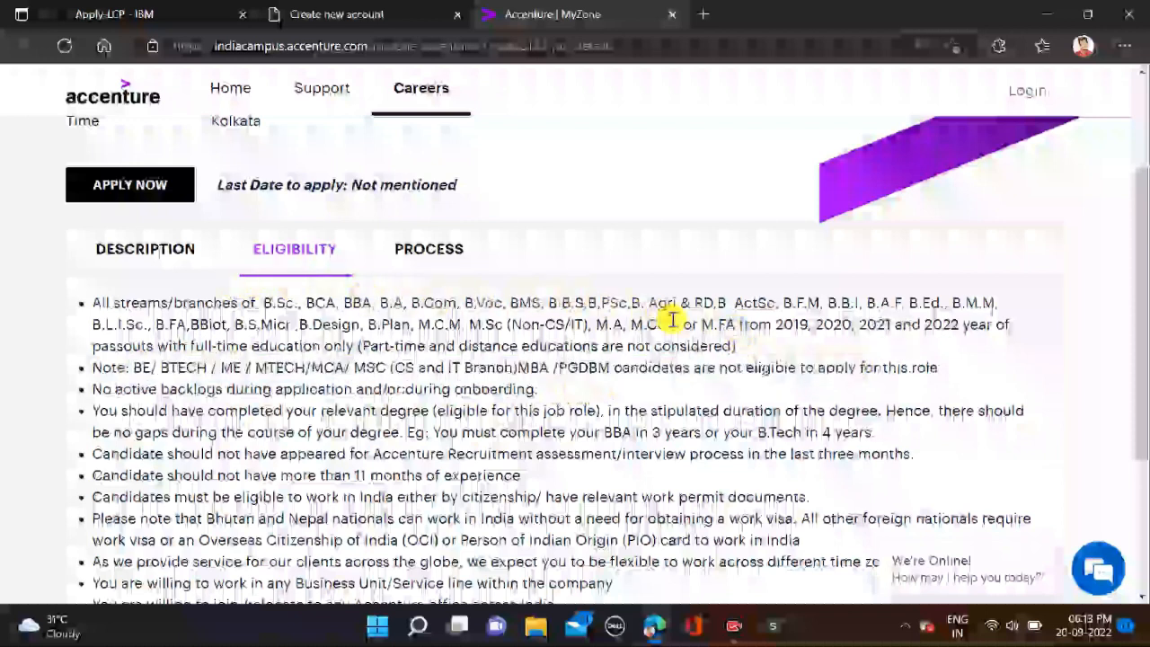
{"action": "mouse_move", "coordinate": [665, 324]}
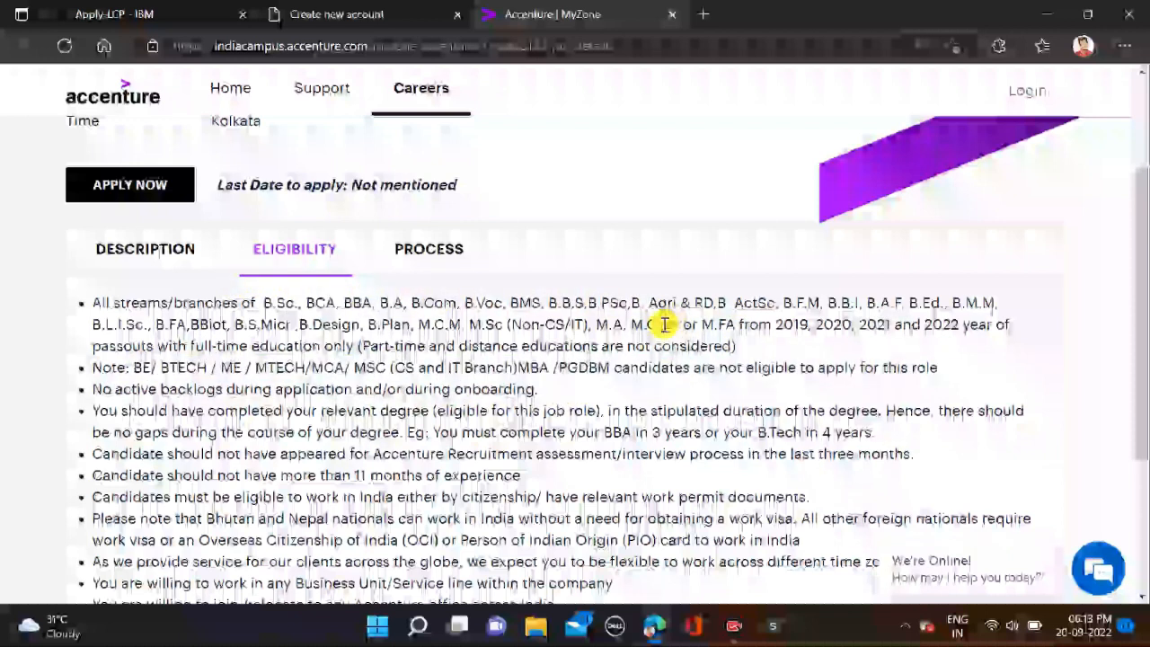
{"action": "scroll", "scroll_direction": "down", "scroll_amount": 3}
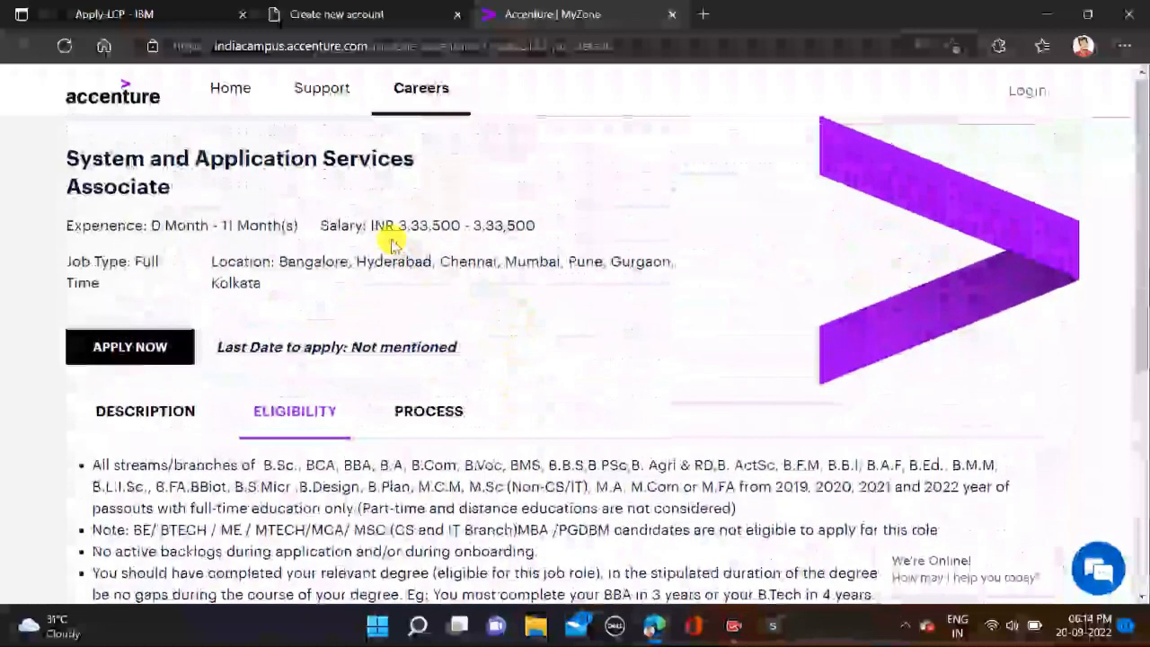
{"action": "mouse_move", "coordinate": [349, 294]}
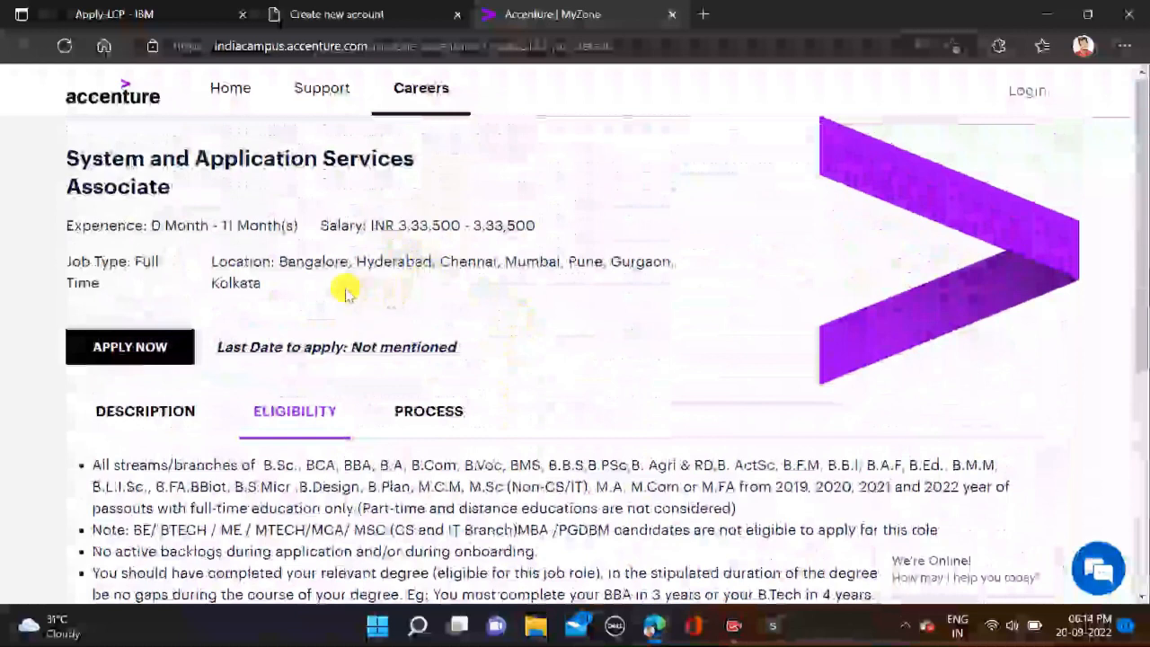
{"action": "mouse_move", "coordinate": [639, 286]}
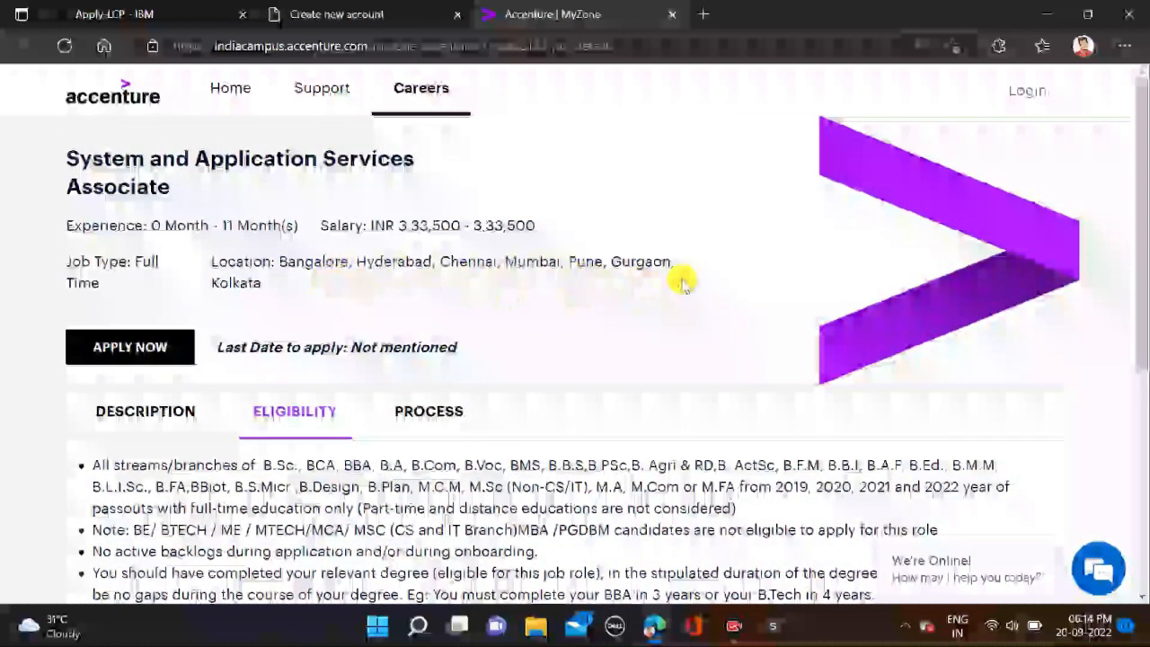
{"action": "mouse_move", "coordinate": [357, 339]}
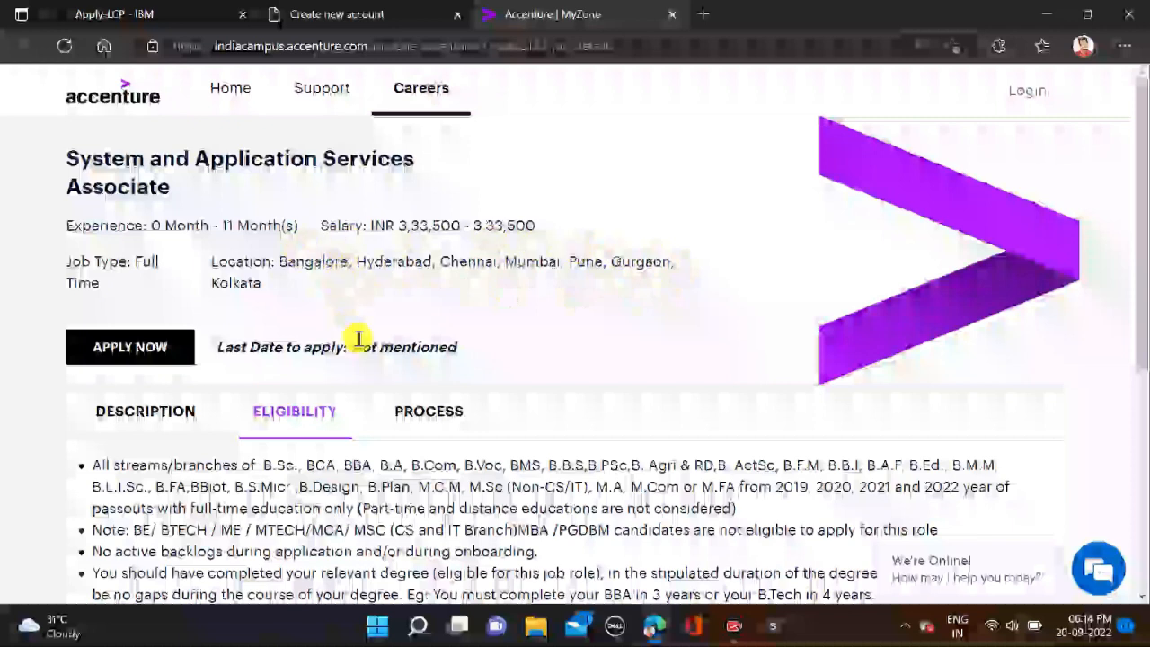
- Show the PROCESS section and read down through the assessment stages of the selection process
{"action": "left_click", "coordinate": [428, 409]}
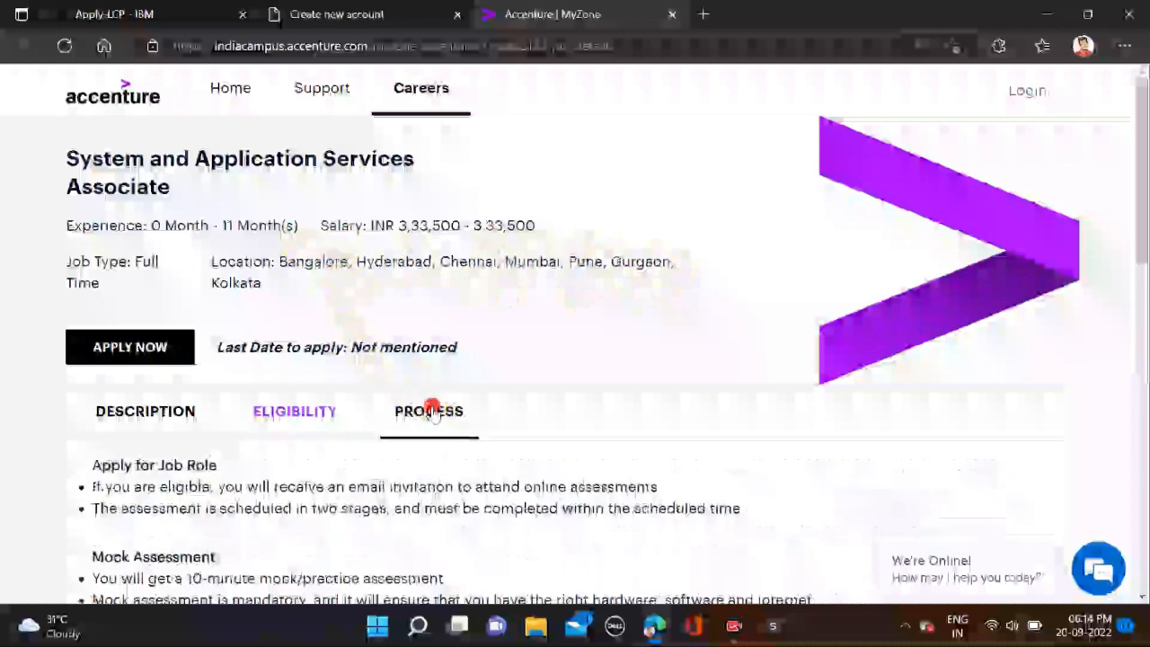
{"action": "scroll", "scroll_direction": "down", "scroll_amount": 3}
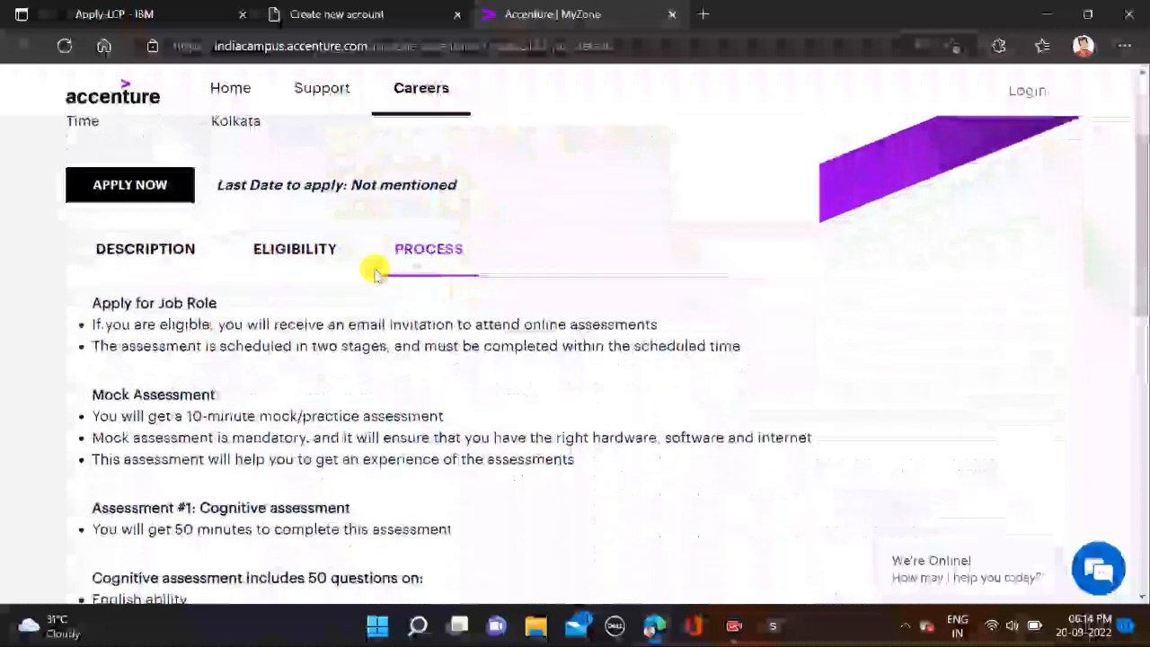
{"action": "scroll", "scroll_direction": "down", "scroll_amount": 3}
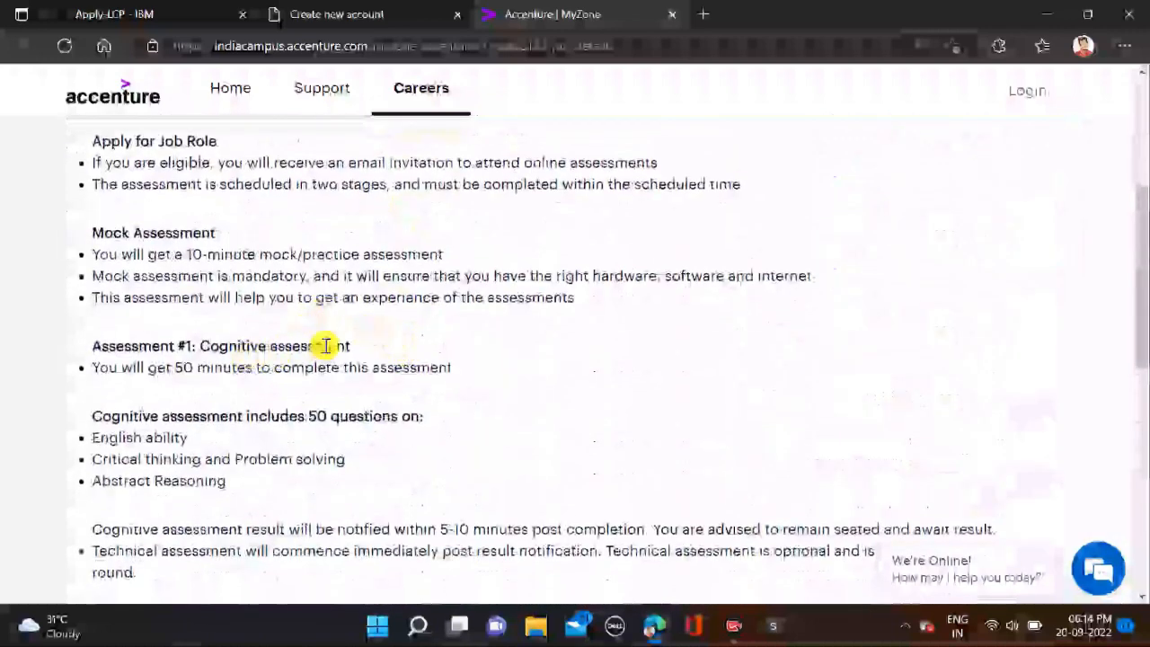
{"action": "scroll", "scroll_direction": "down", "scroll_amount": 3}
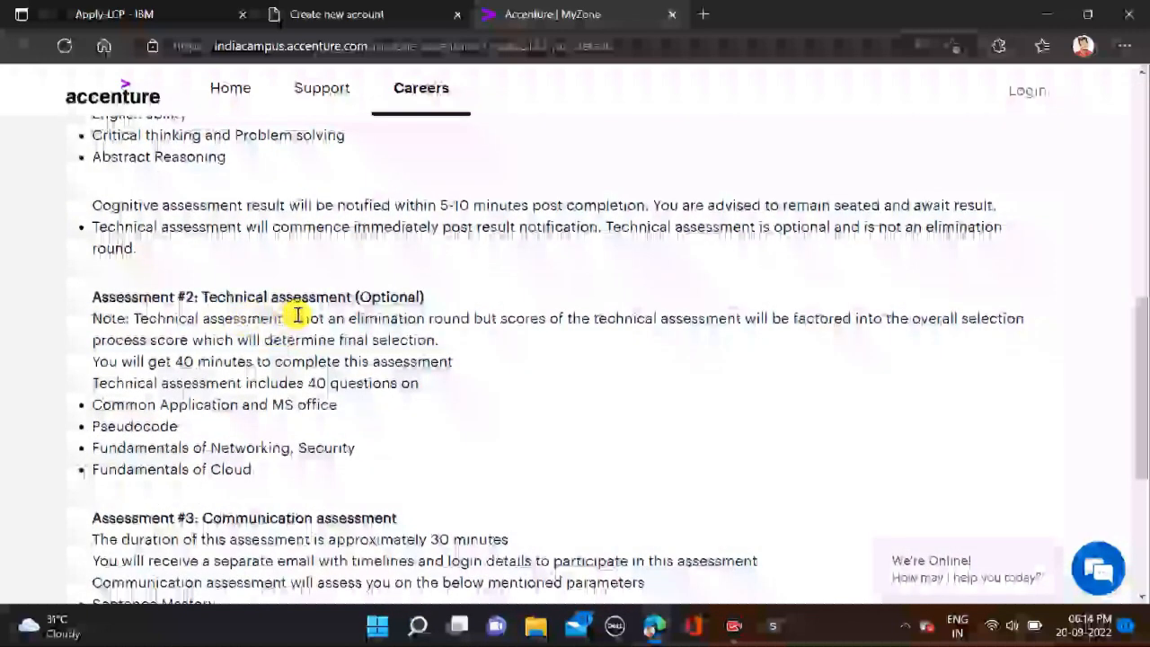
{"action": "scroll", "scroll_direction": "down", "scroll_amount": 3}
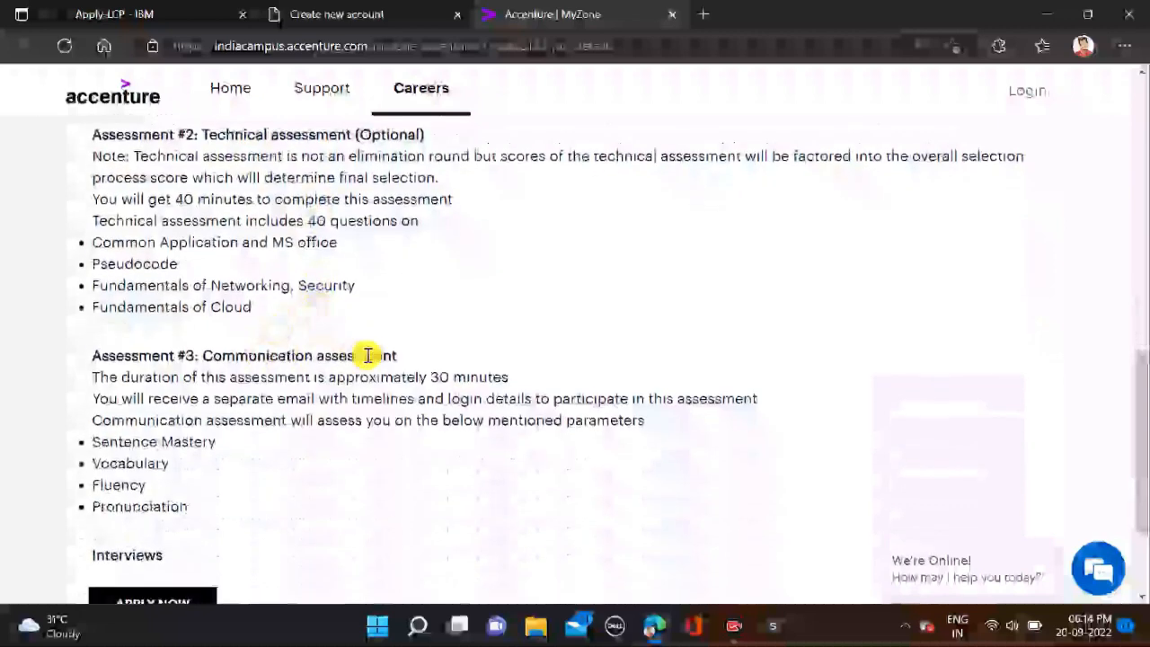
{"action": "scroll", "scroll_direction": "down", "scroll_amount": 3}
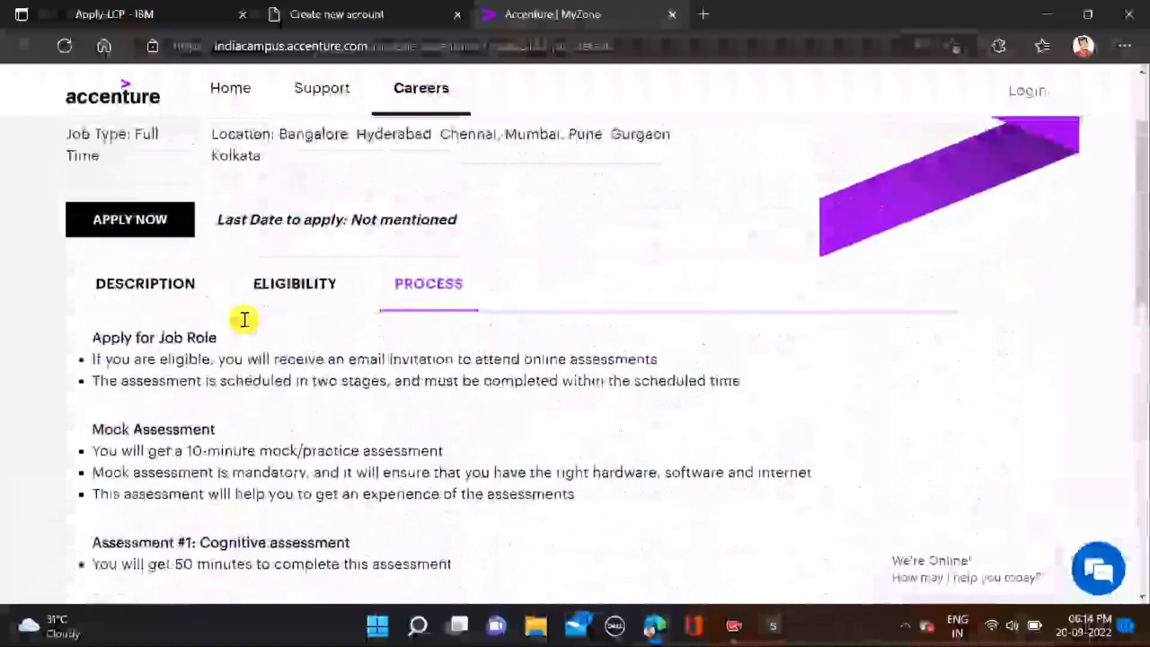
{"action": "scroll", "scroll_direction": "down", "scroll_amount": 3}
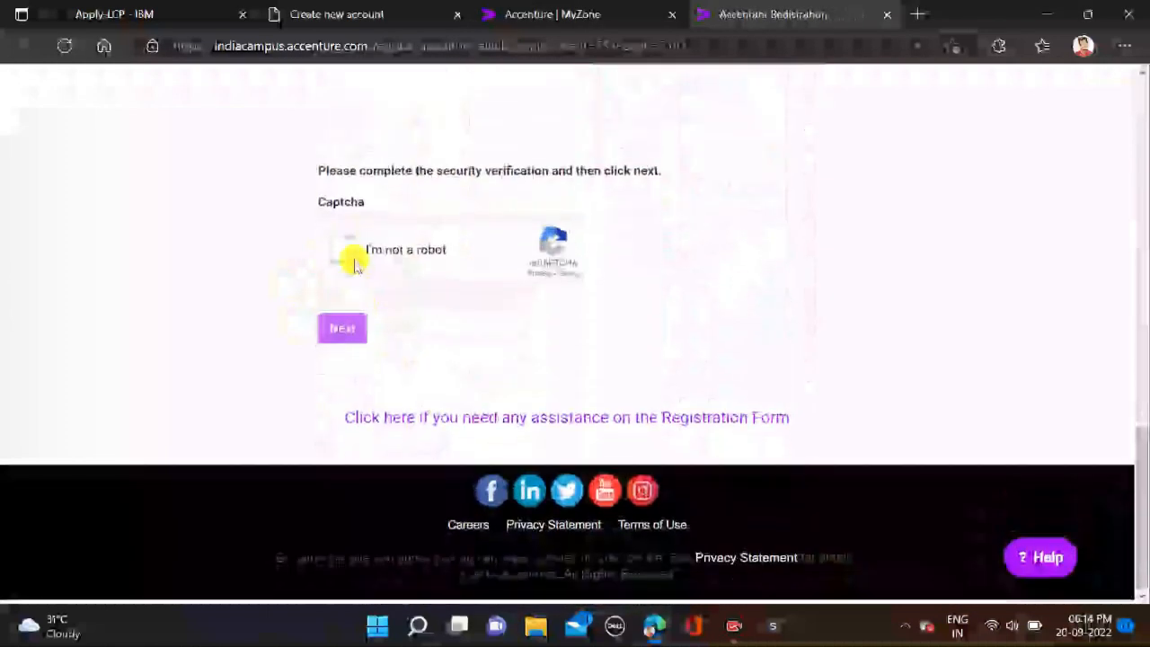
- Pass the "I'm not a robot" captcha and review the form's personal, skill, location and disability sections
{"action": "left_click", "coordinate": [342, 327]}
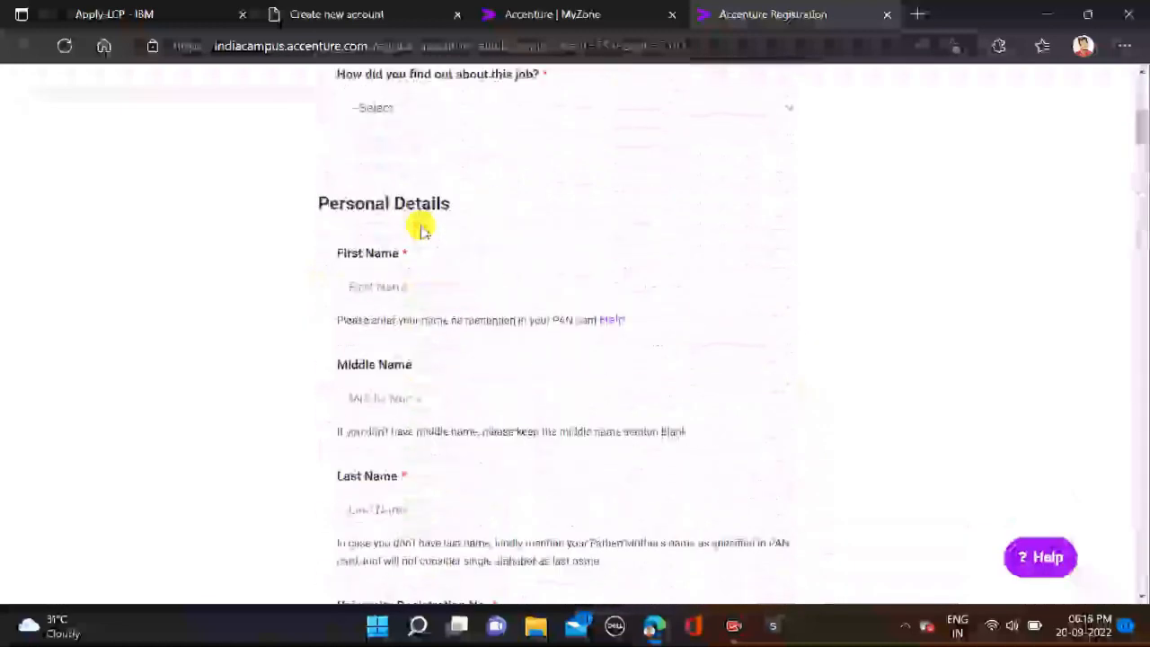
{"action": "scroll", "scroll_direction": "down", "scroll_amount": 3}
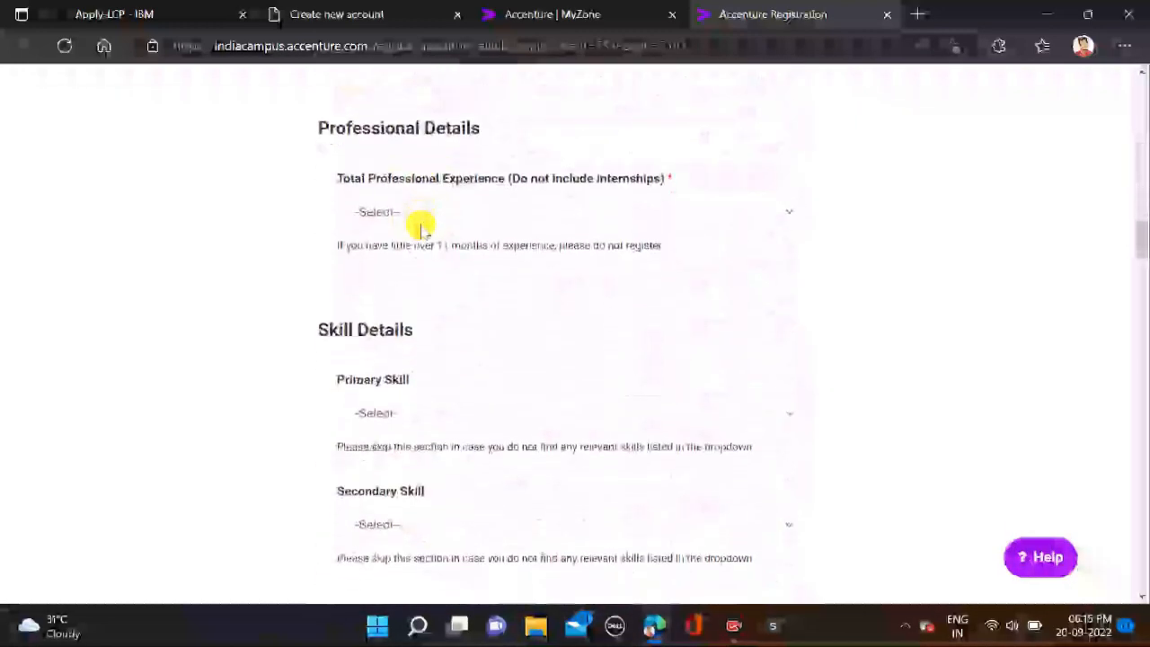
{"action": "scroll", "scroll_direction": "down", "scroll_amount": 3}
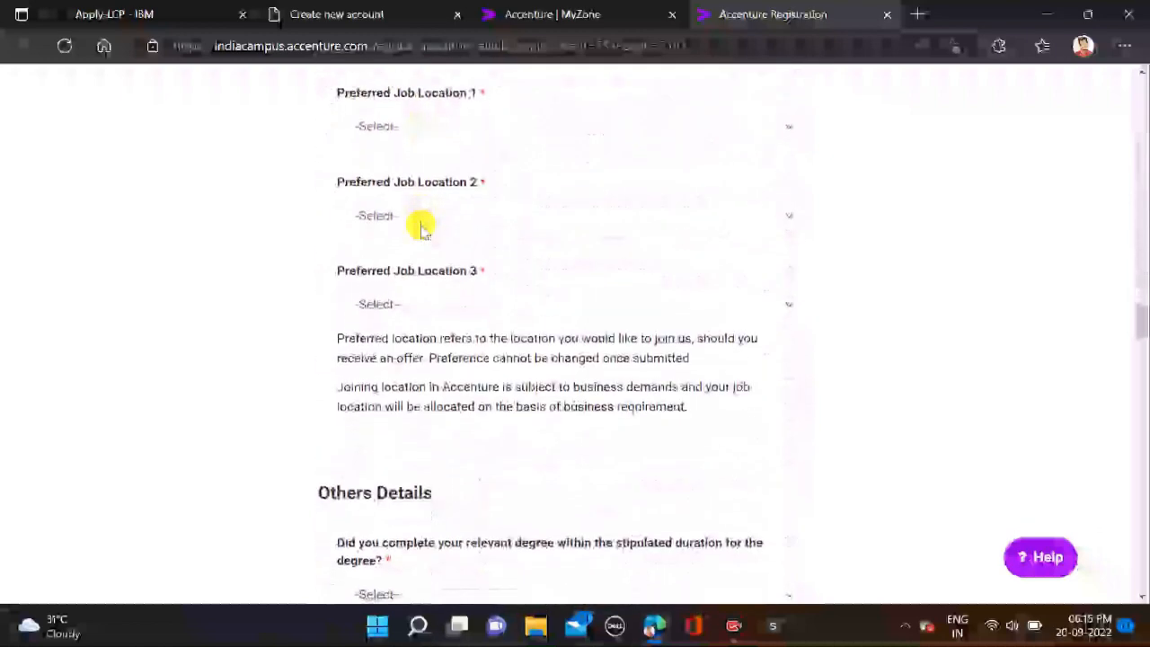
{"action": "scroll", "scroll_direction": "down", "scroll_amount": 3}
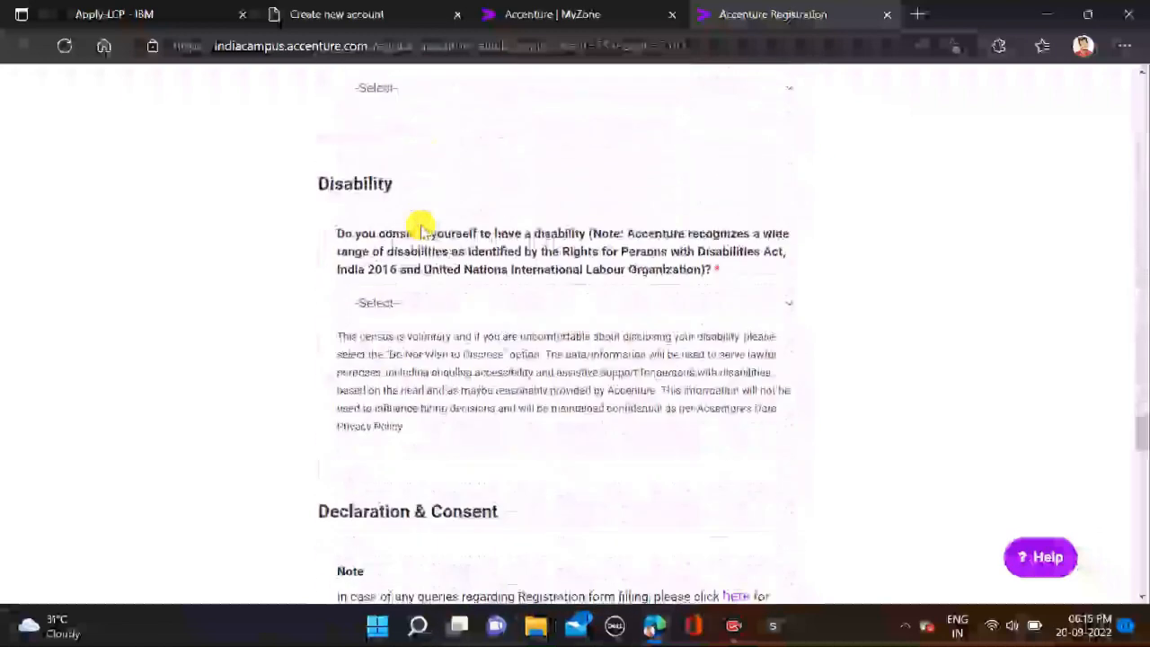
{"action": "scroll", "scroll_direction": "down", "scroll_amount": 3}
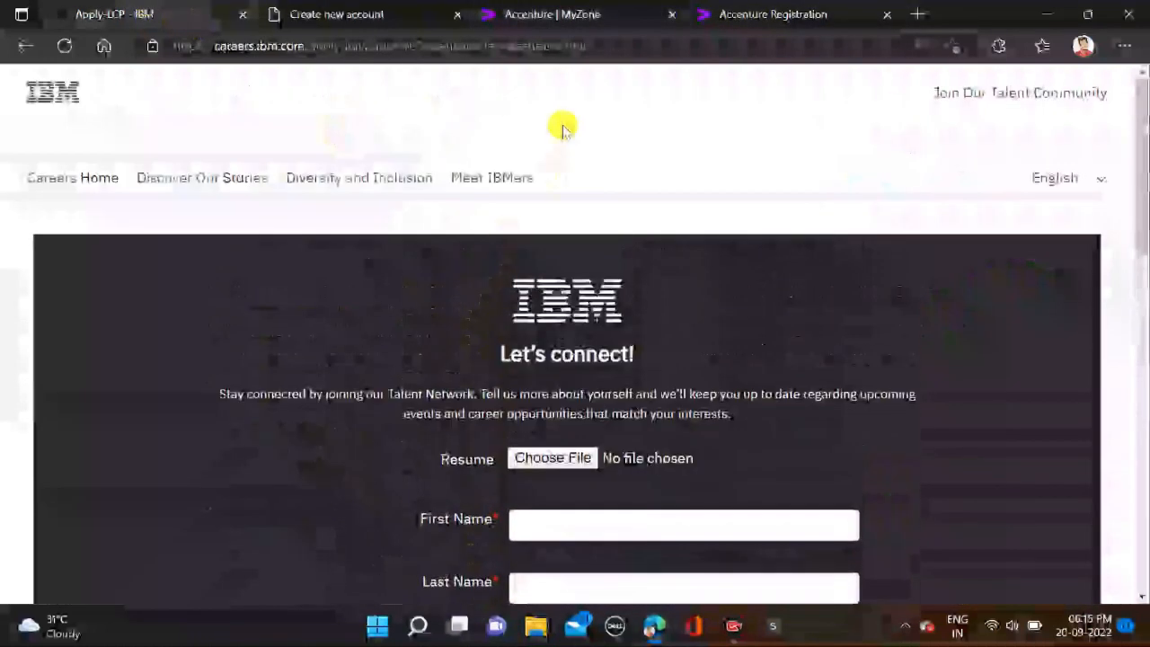
- Flip between IBM's 'Let's connect' page and Accenture, ending on the Associate job posting
{"action": "left_click", "coordinate": [552, 14]}
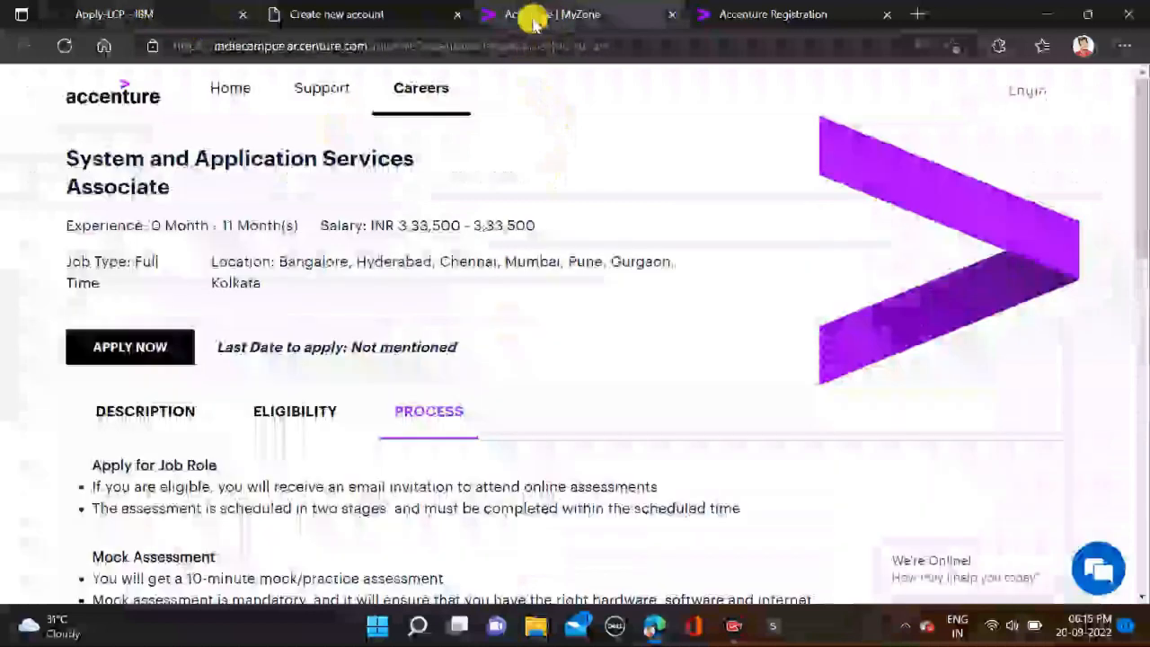
{"action": "left_click", "coordinate": [115, 14]}
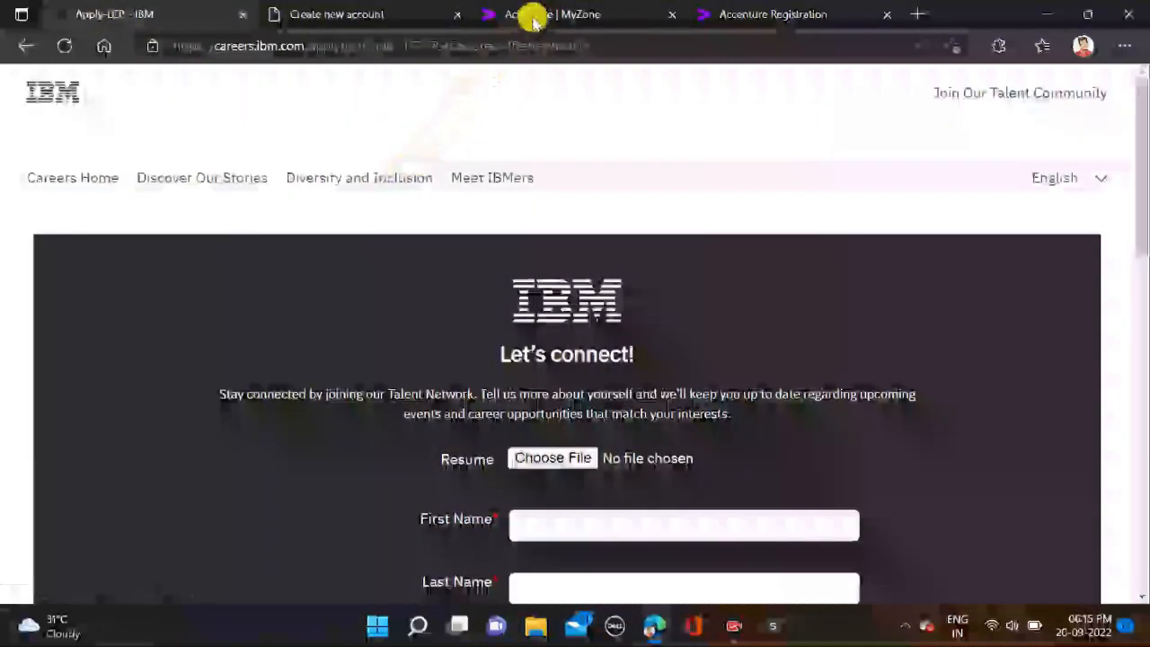
{"action": "left_click", "coordinate": [115, 15]}
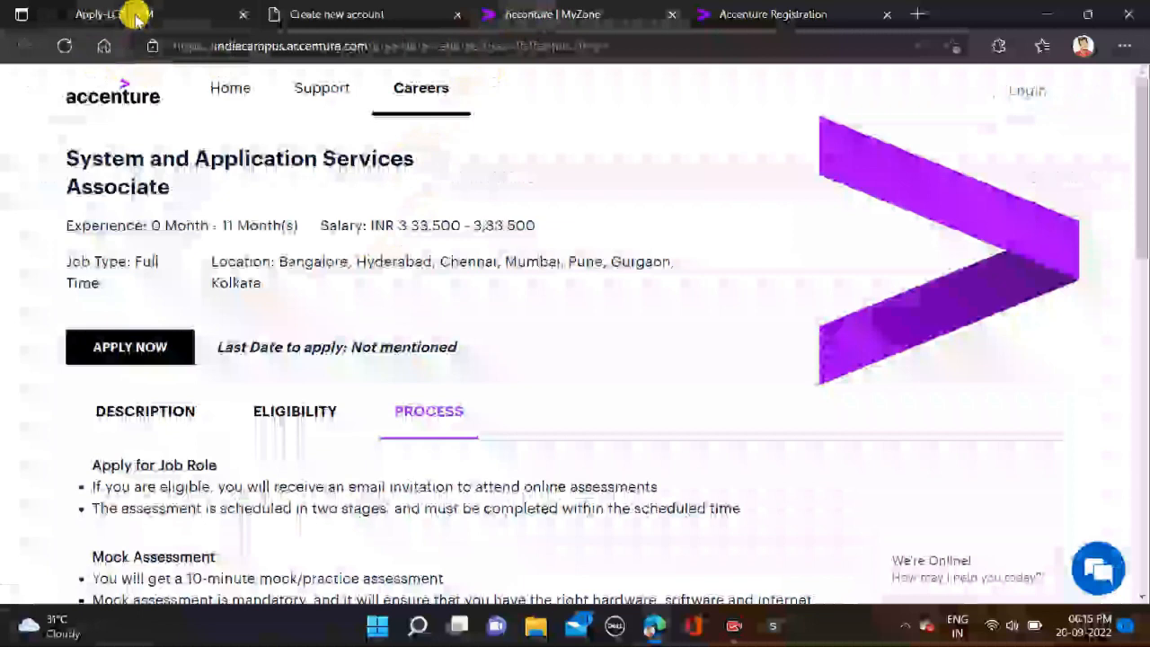
{"action": "mouse_move", "coordinate": [589, 333]}
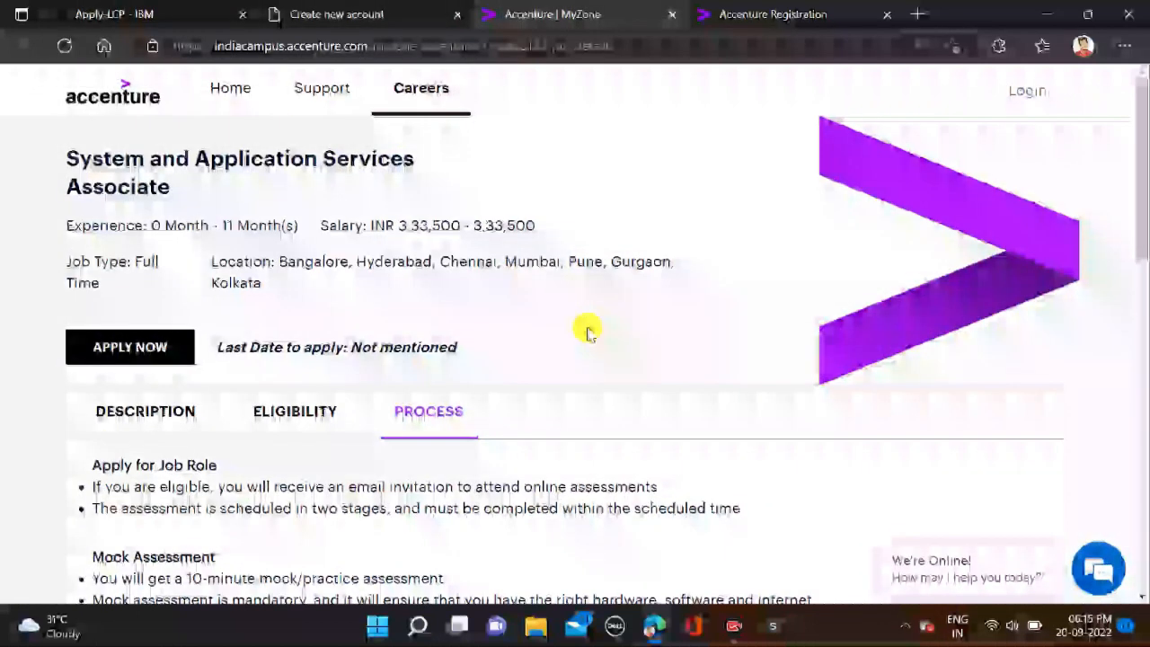
{"action": "mouse_move", "coordinate": [722, 399]}
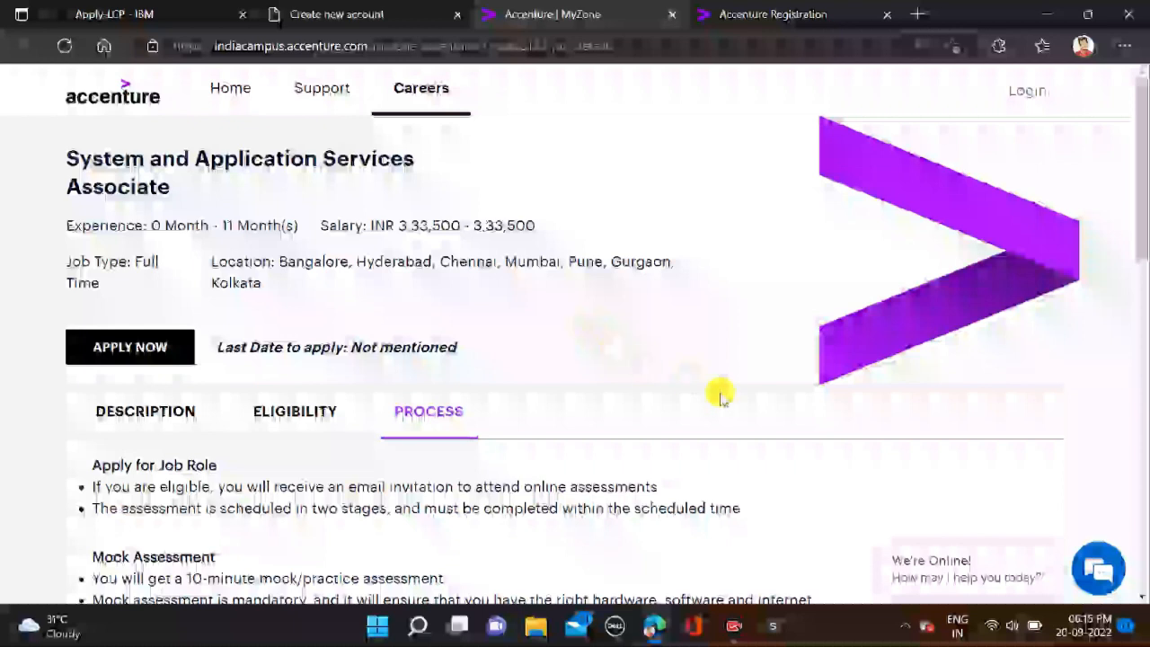